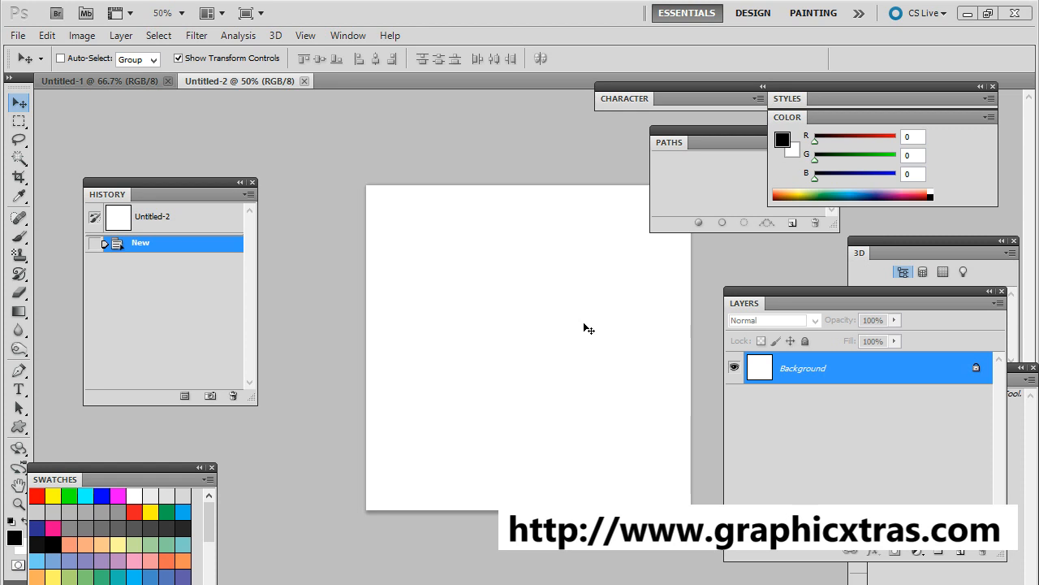
pyautogui.moveTo(567, 302)
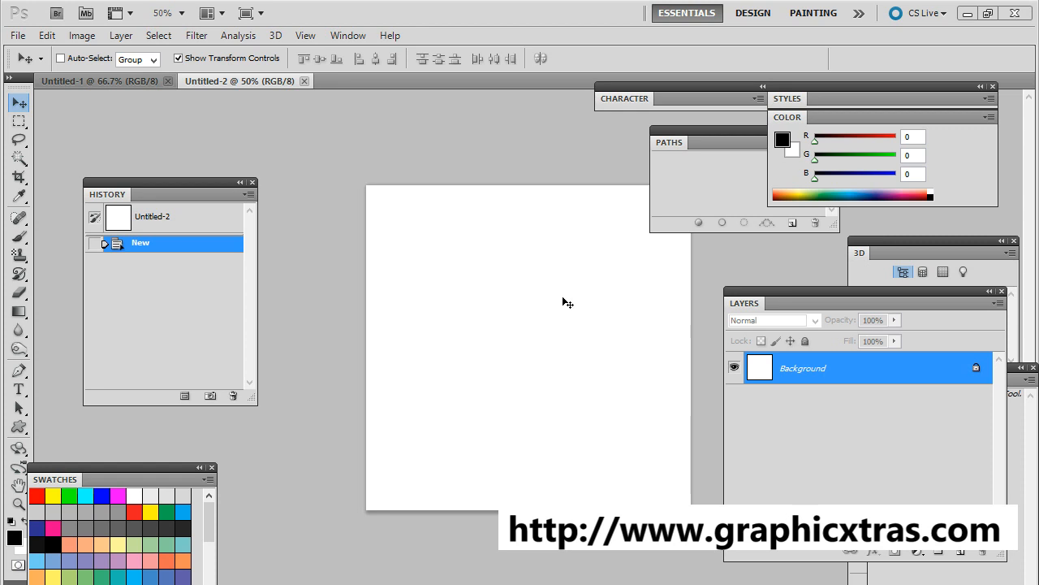
pyautogui.moveTo(4, 255)
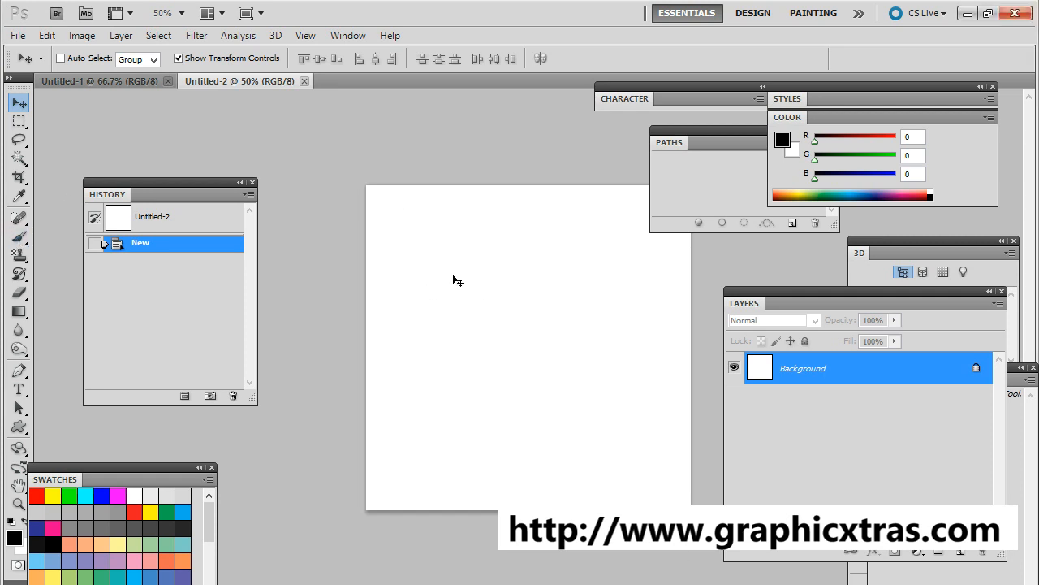
# Stamp black star brush marks across the blank Untitled-2 canvas.
pyautogui.click(19, 233)
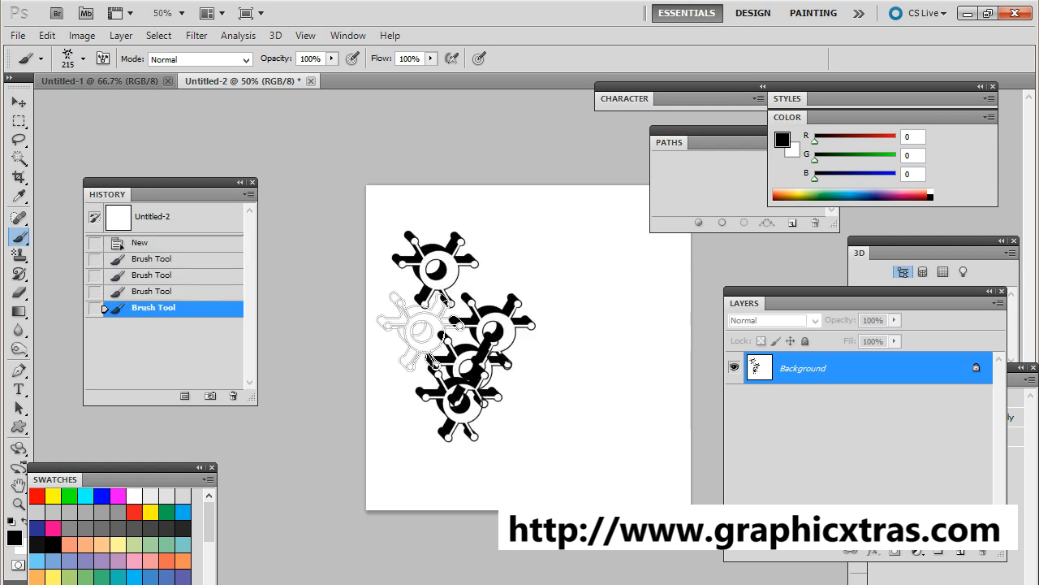
pyautogui.moveTo(398, 332); pyautogui.dragTo(666, 268)
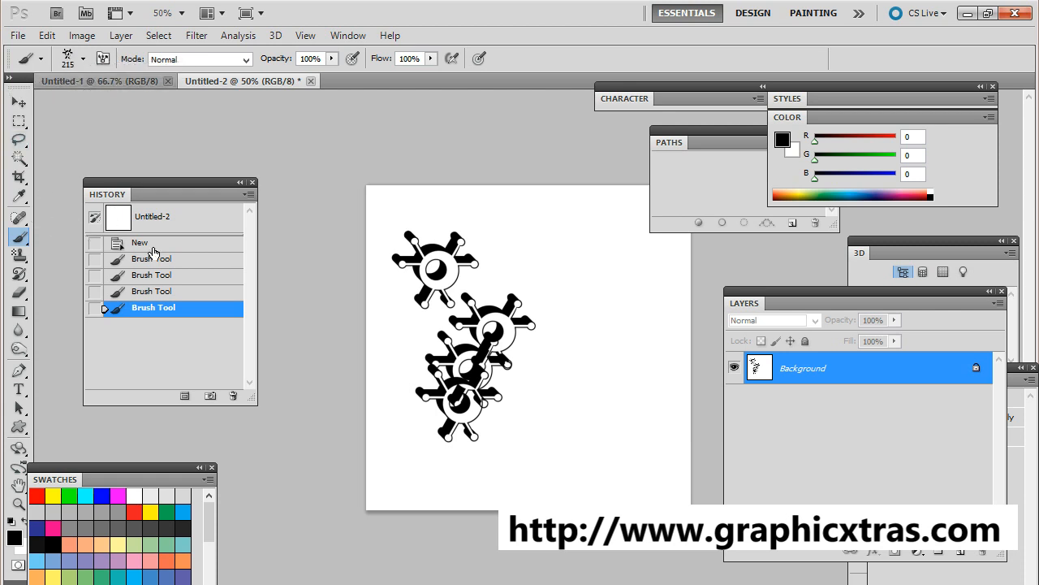
# Revert history to the blank state and stamp one 435 px star centred on Layer 1.
pyautogui.click(140, 242)
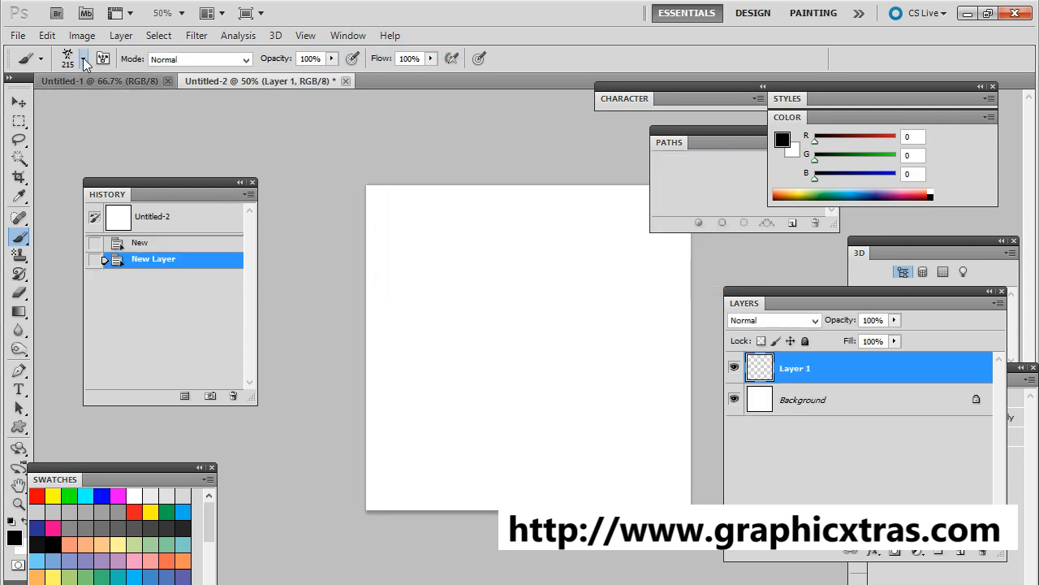
pyautogui.click(83, 59)
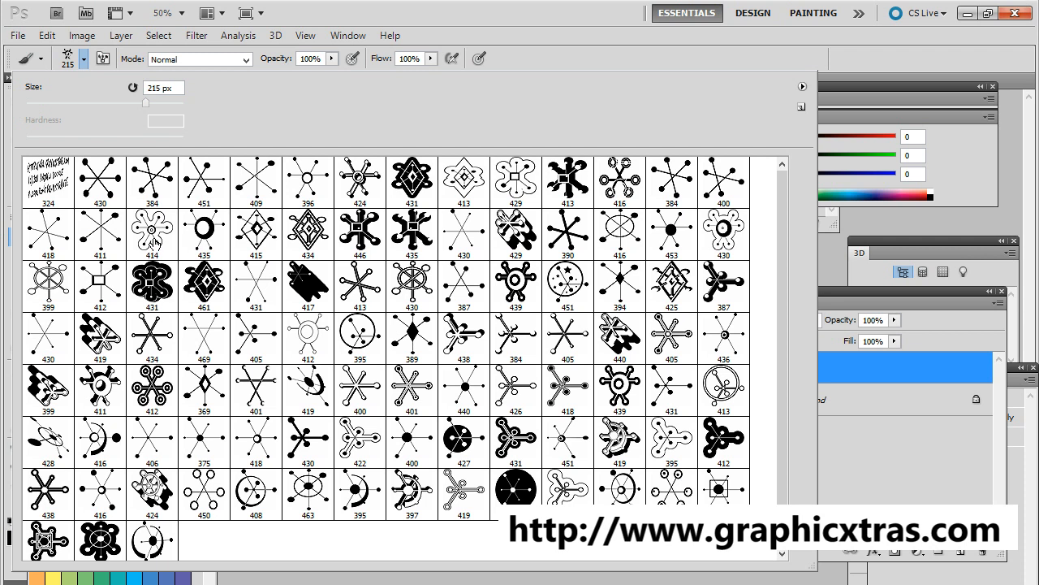
pyautogui.moveTo(211, 236)
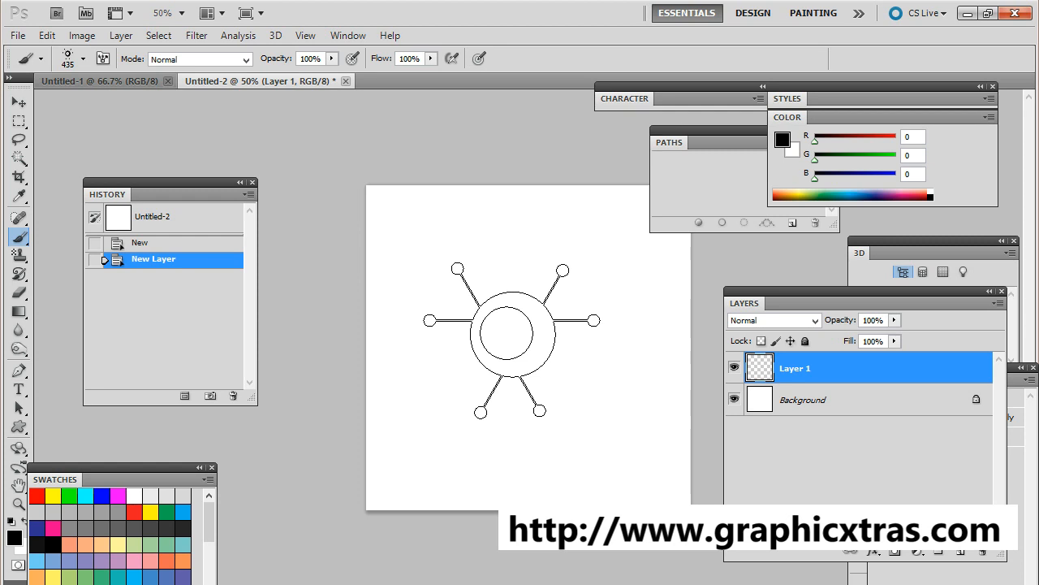
pyautogui.moveTo(508, 327); pyautogui.dragTo(444, 325)
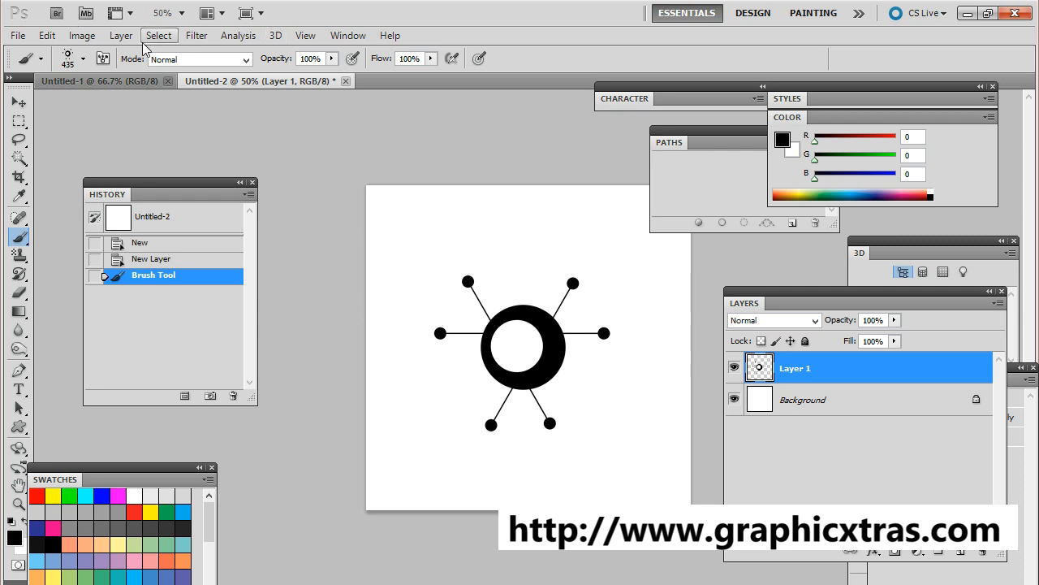
# Convert Layer 1 to a smart object and move its star up and left.
pyautogui.click(121, 35)
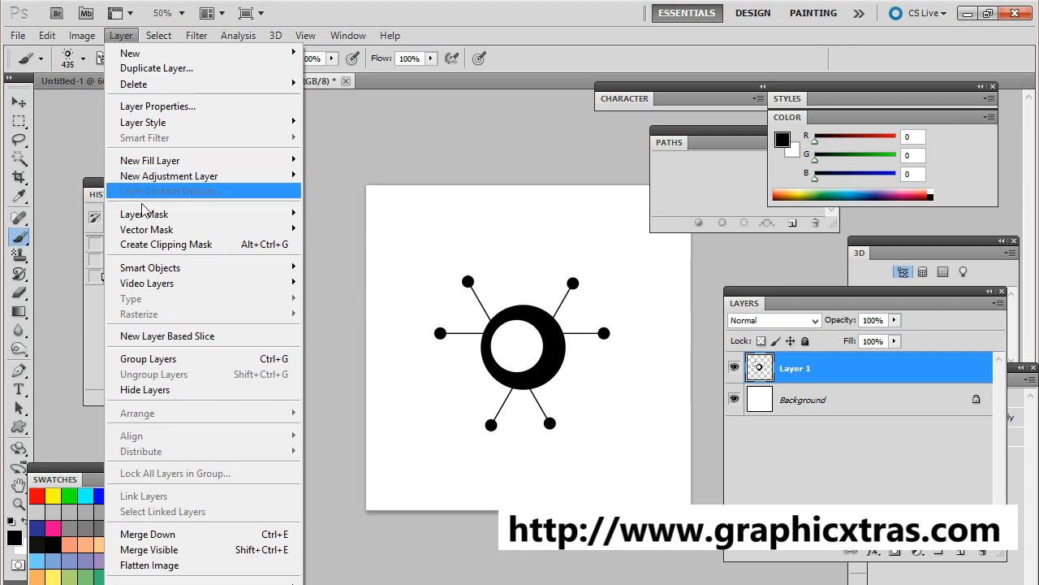
pyautogui.moveTo(150, 267)
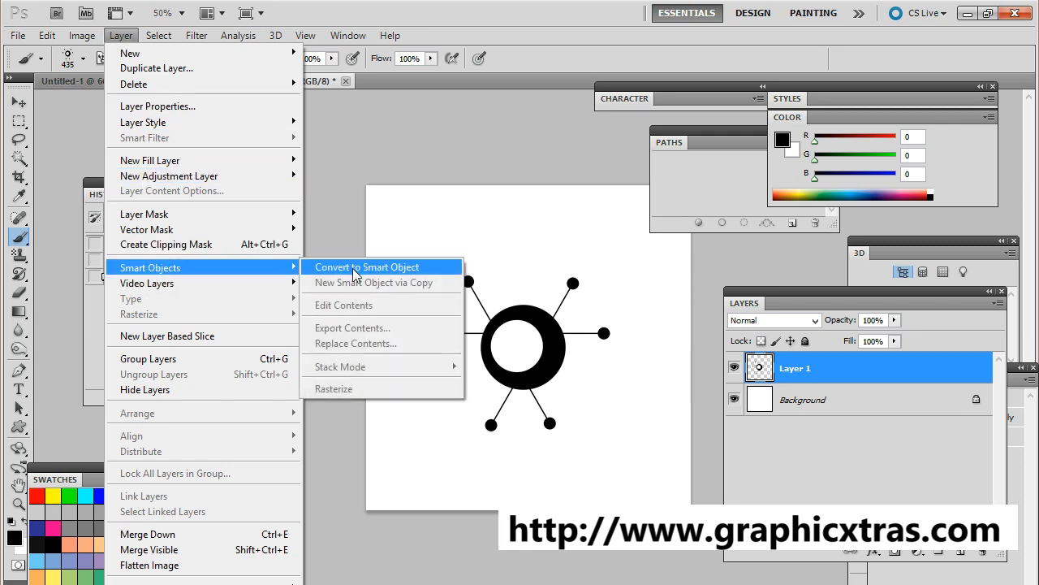
pyautogui.click(366, 267)
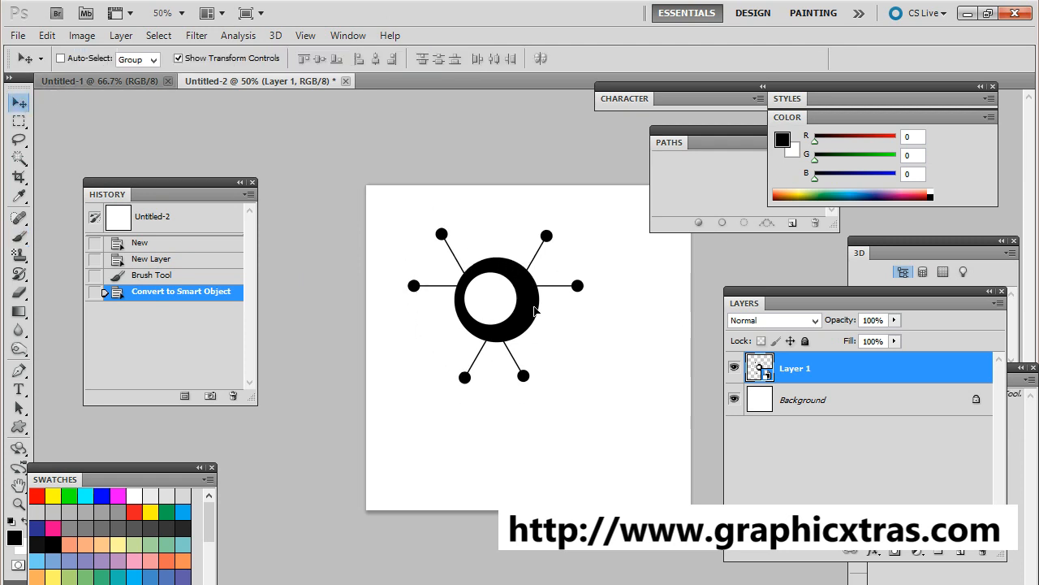
pyautogui.moveTo(495, 292); pyautogui.dragTo(548, 329)
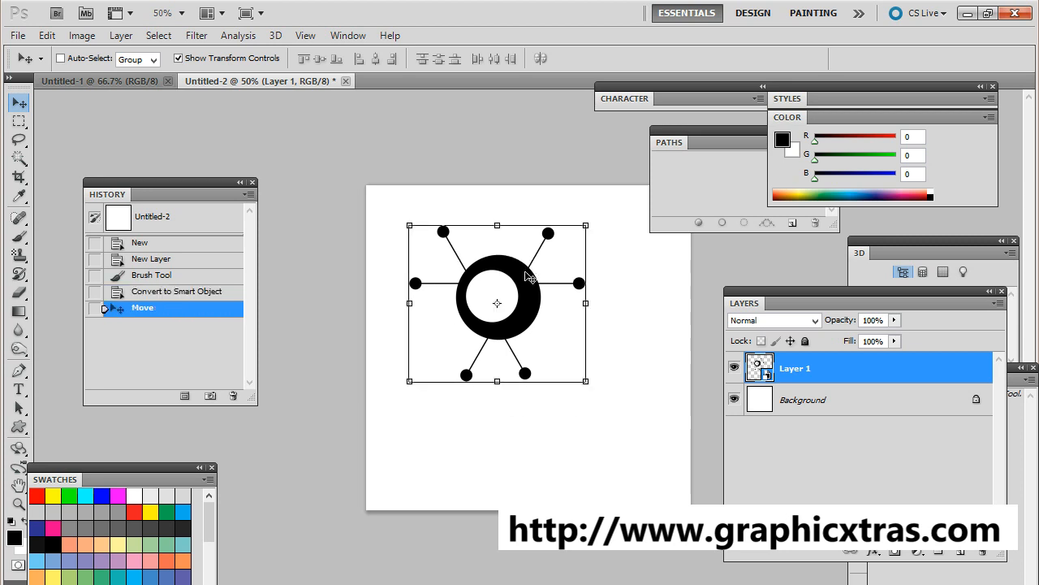
# Duplicate the star smart object twice, moving one copy lower right and one below the original.
pyautogui.click(120, 35)
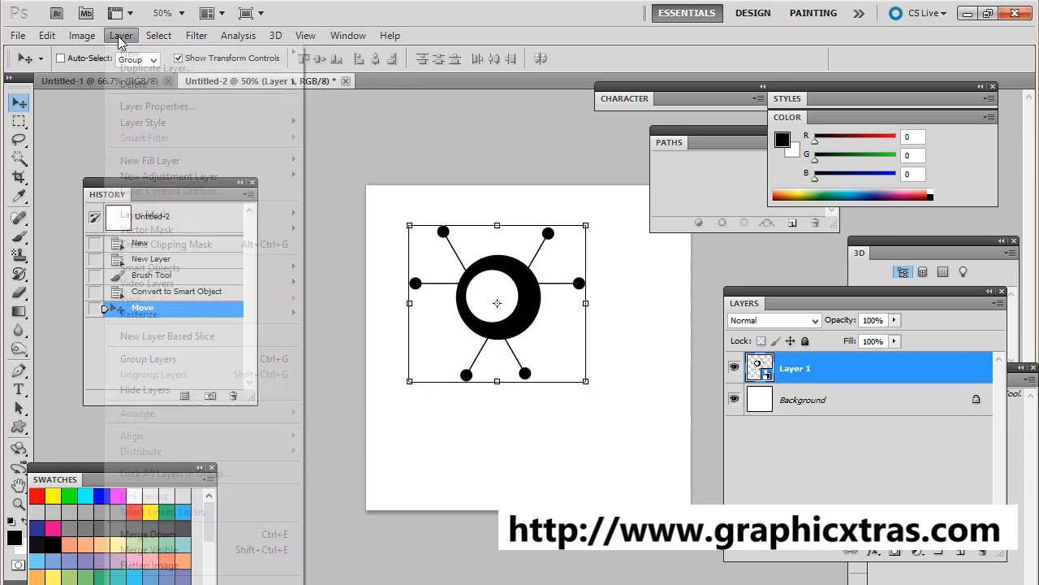
pyautogui.click(156, 105)
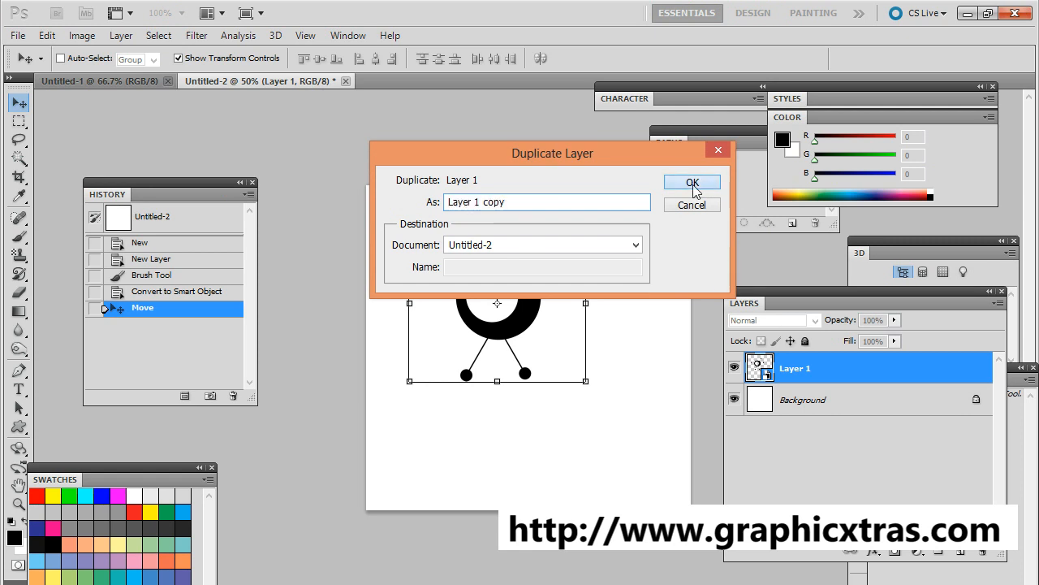
pyautogui.click(691, 181)
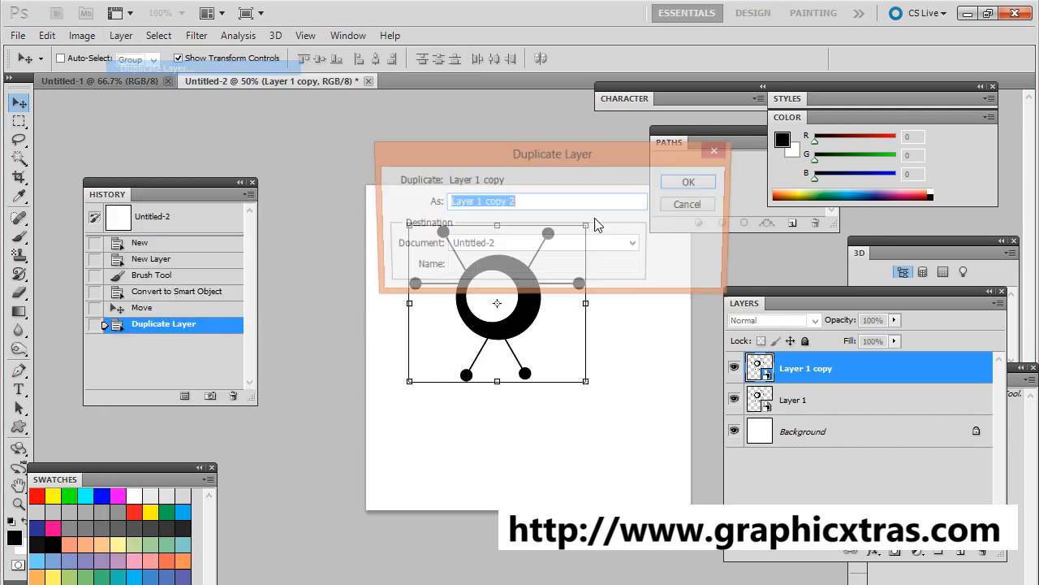
pyautogui.click(687, 181)
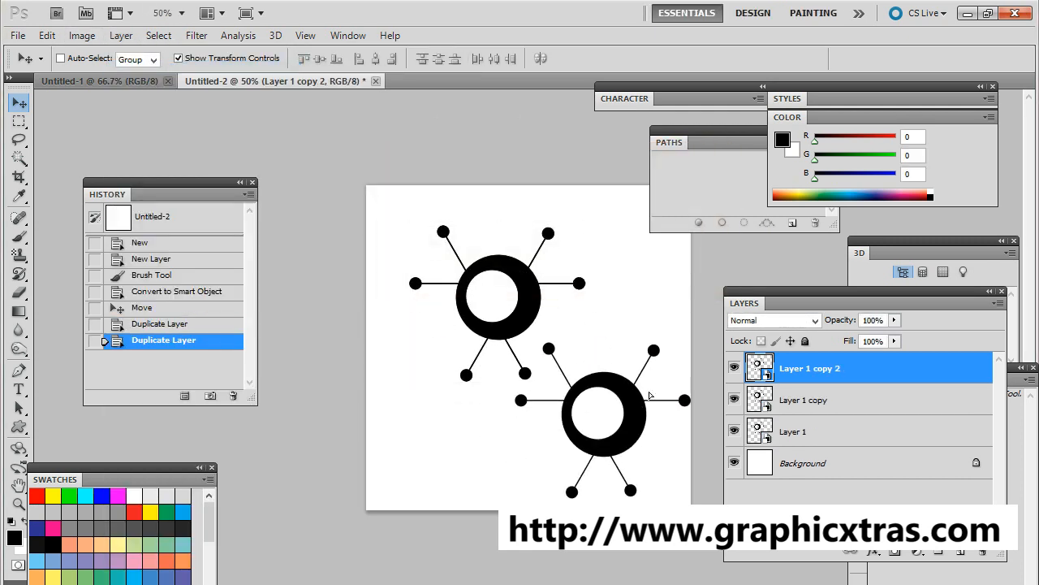
pyautogui.moveTo(605, 414); pyautogui.dragTo(630, 382)
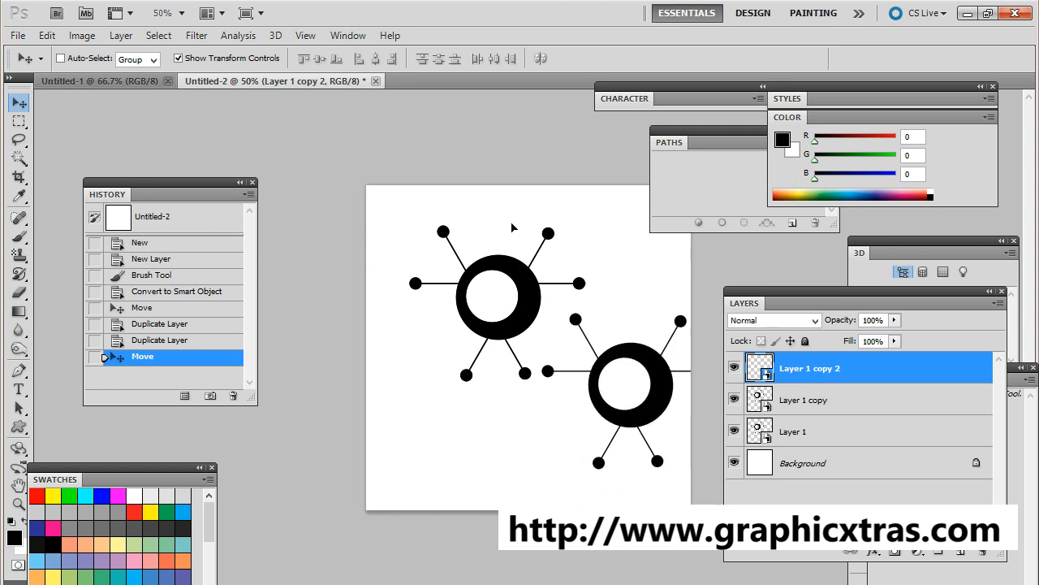
pyautogui.click(805, 399)
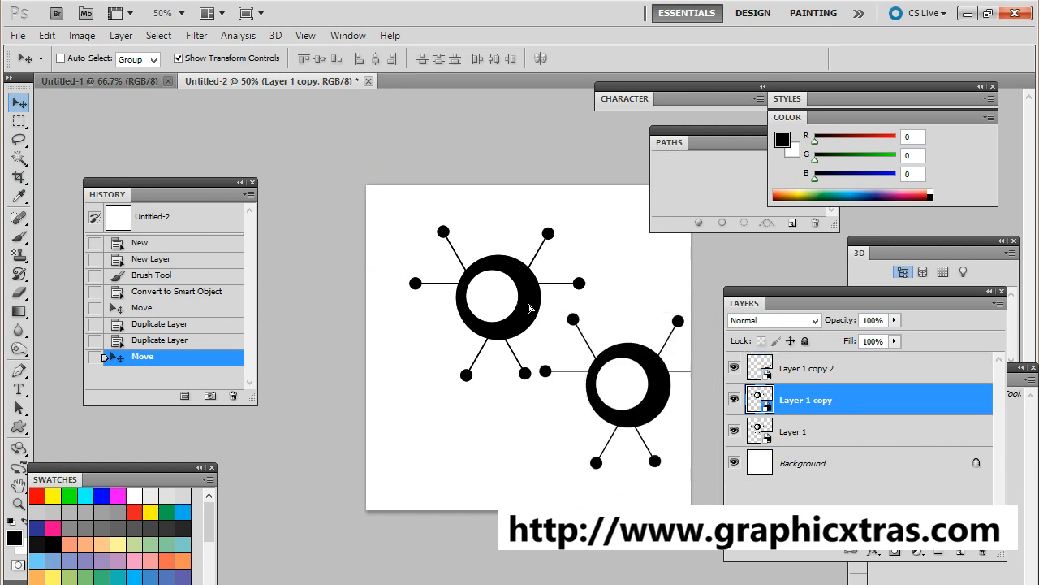
pyautogui.moveTo(497, 288); pyautogui.dragTo(497, 416)
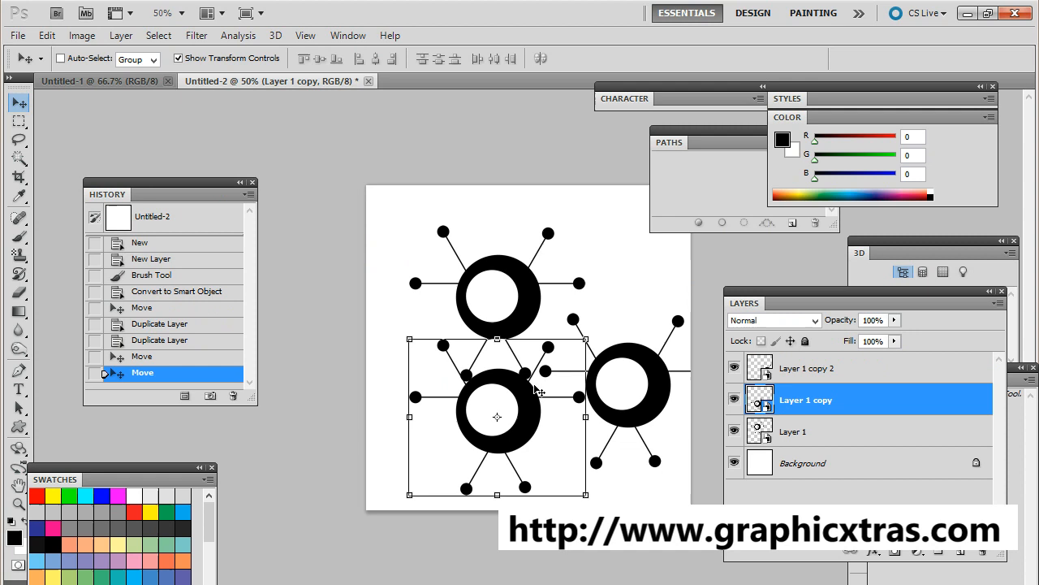
pyautogui.moveTo(481, 88)
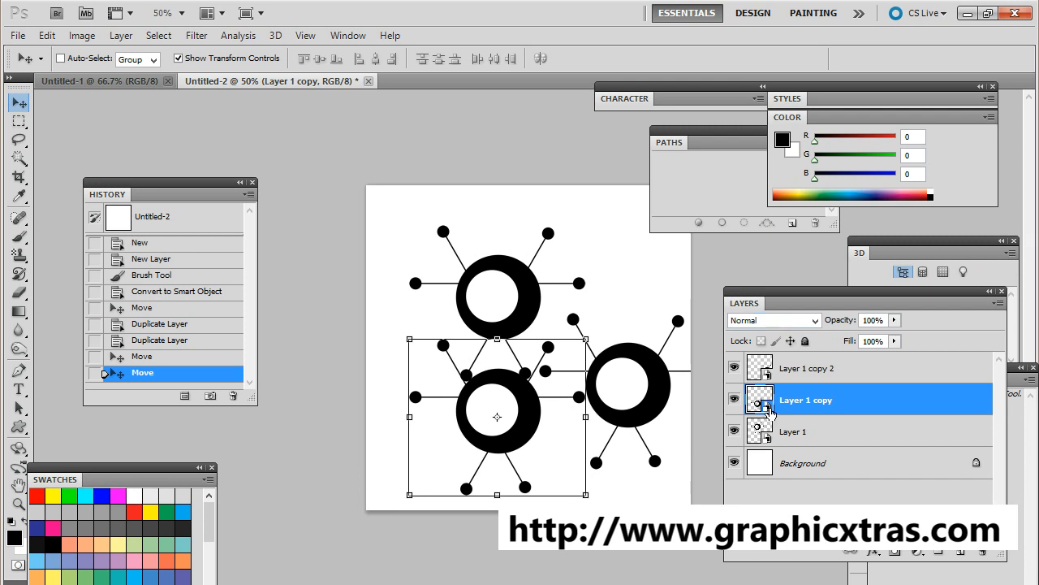
# Open Layer 1 copy's smart object contents as Layer 1.psb, acknowledging the notice.
pyautogui.doubleClick(759, 398)
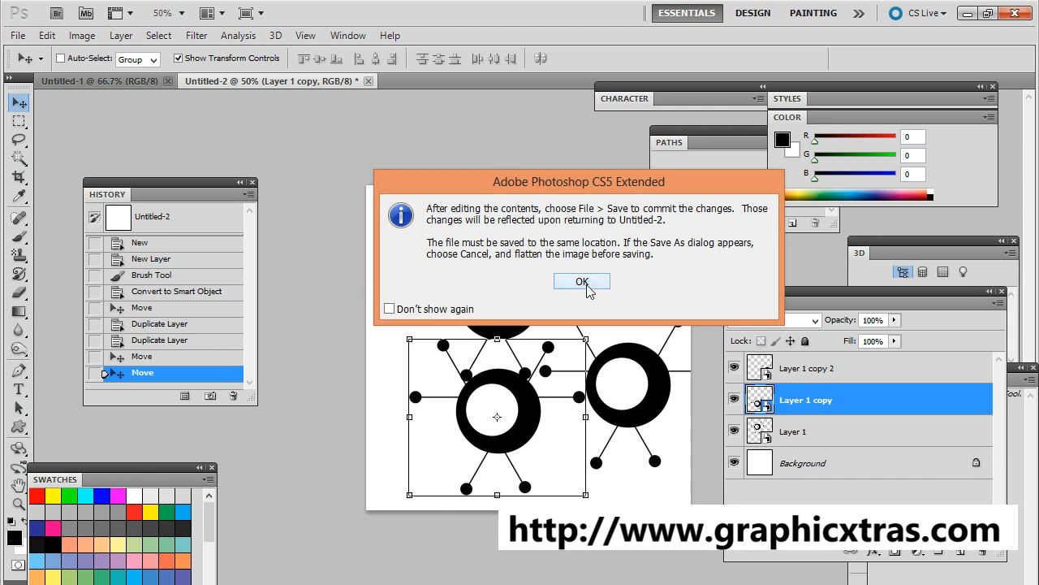
pyautogui.click(582, 280)
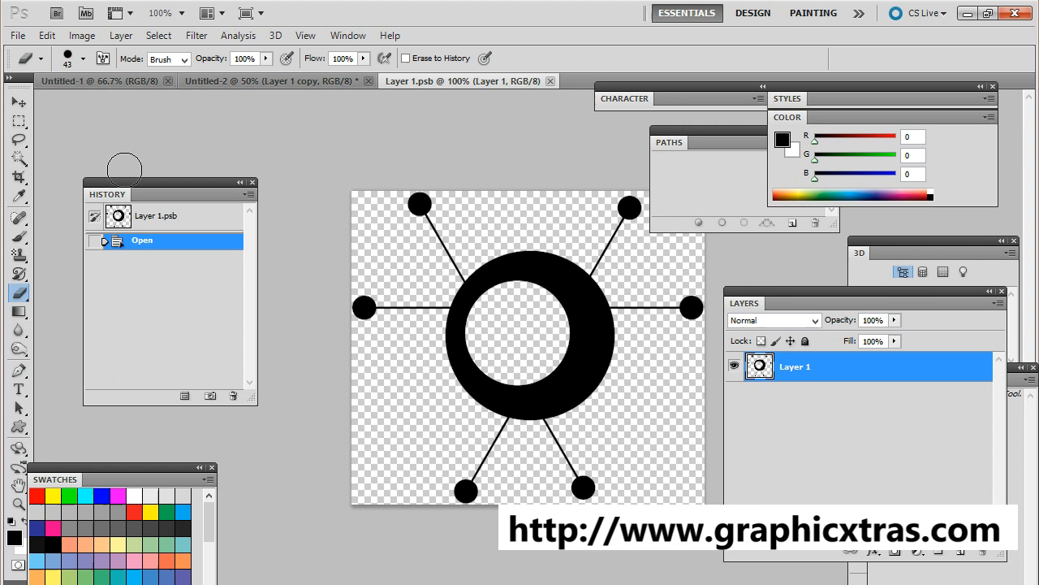
# Replace the star in Layer 1.psb with two blue (0/124/165) ornate stamps, then close it.
pyautogui.click(82, 58)
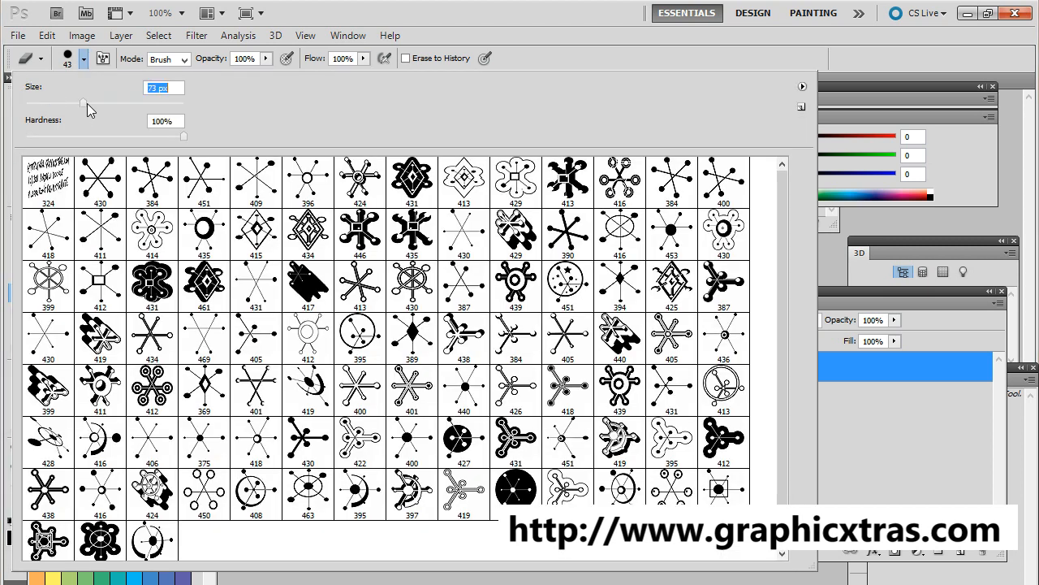
pyautogui.click(462, 80)
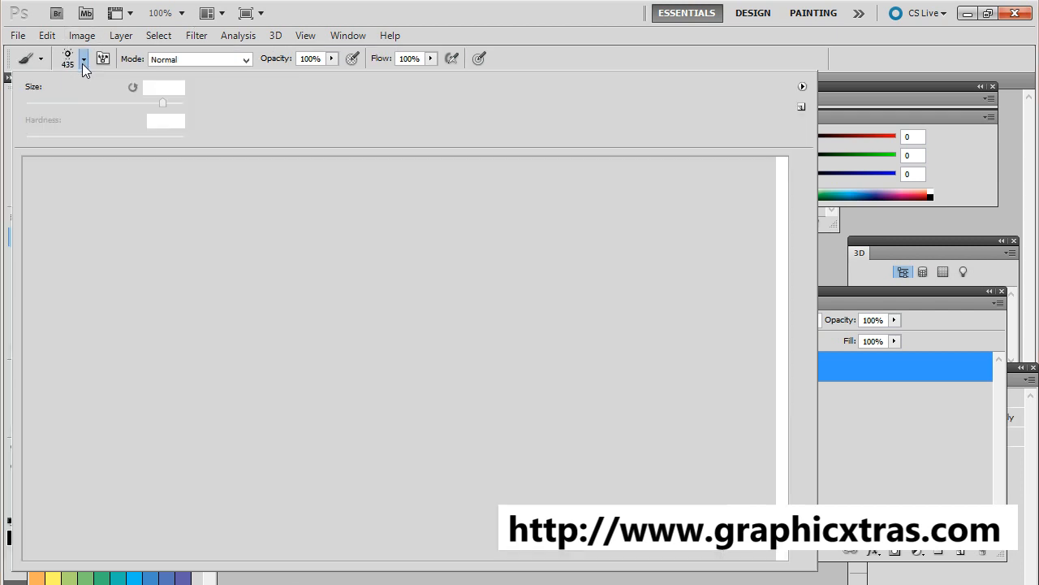
pyautogui.click(83, 59)
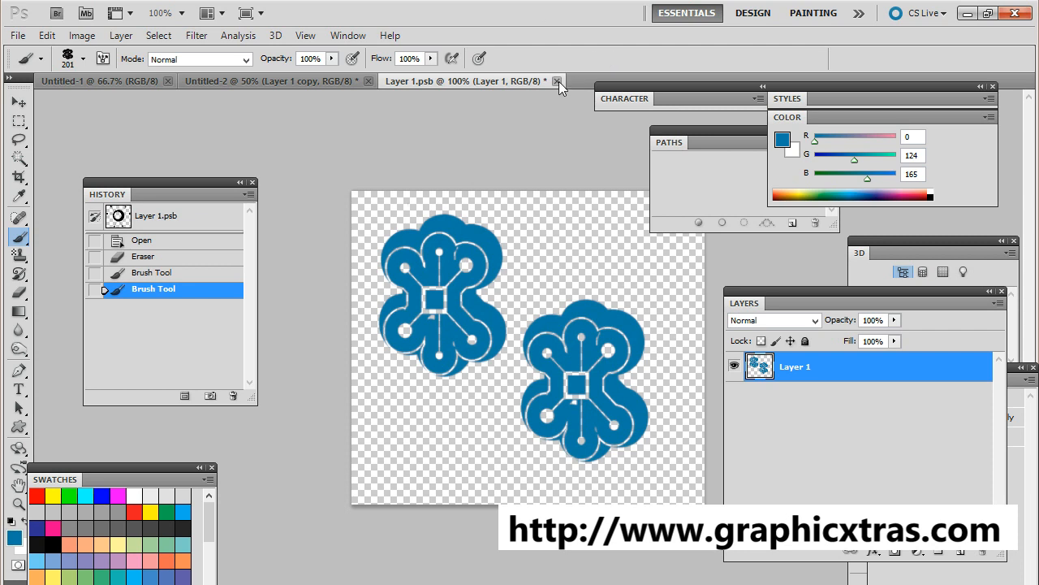
pyautogui.click(557, 81)
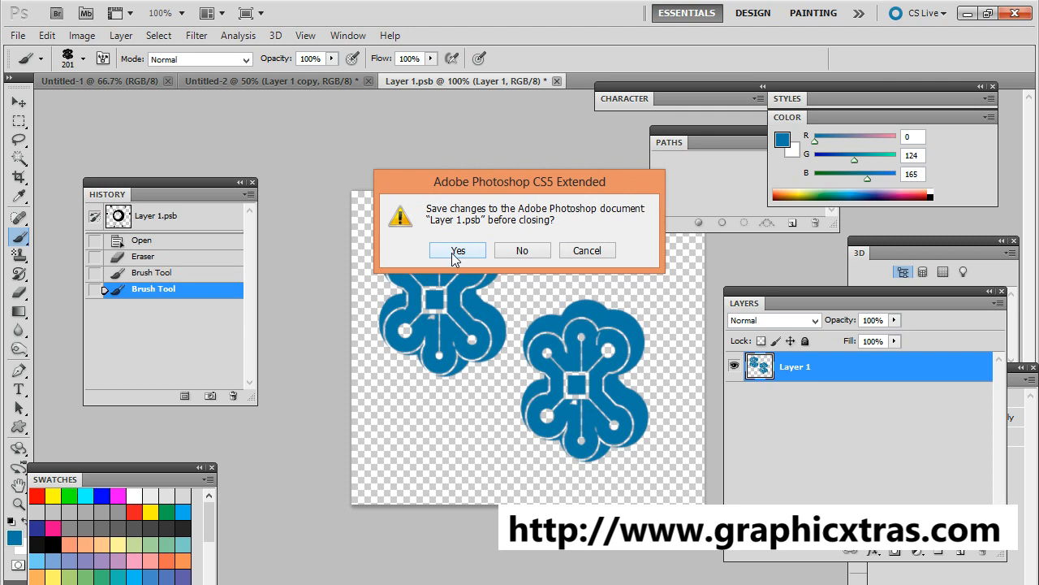
# Save the blue stamps into the smart object.
pyautogui.click(457, 250)
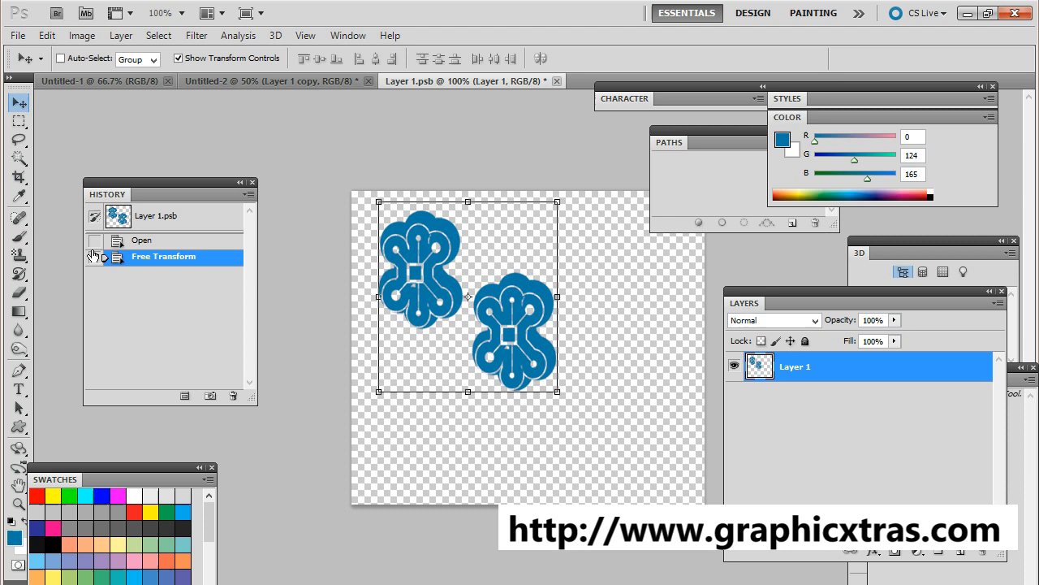
pyautogui.moveTo(157, 114)
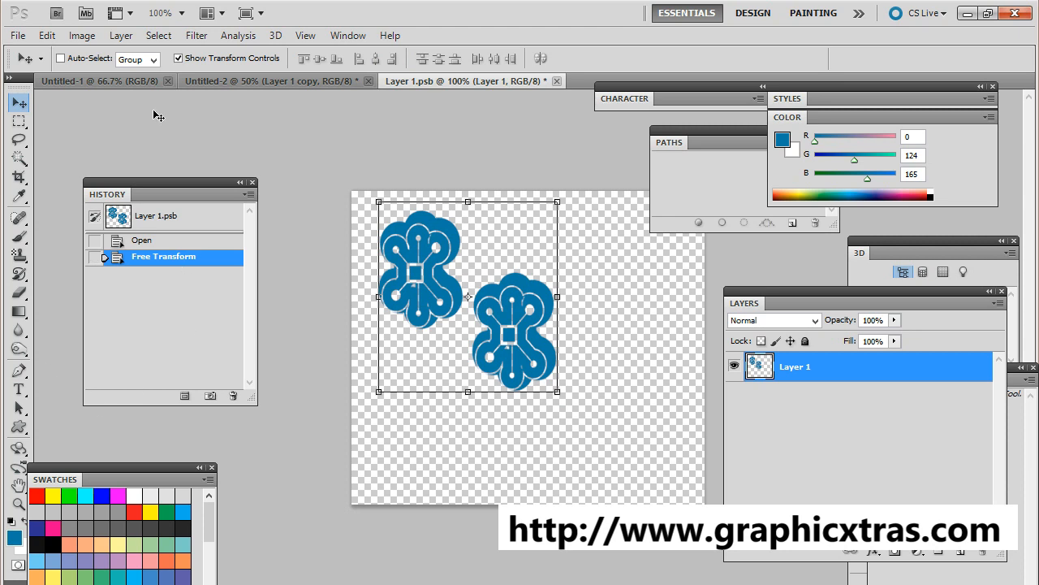
pyautogui.moveTo(176, 122)
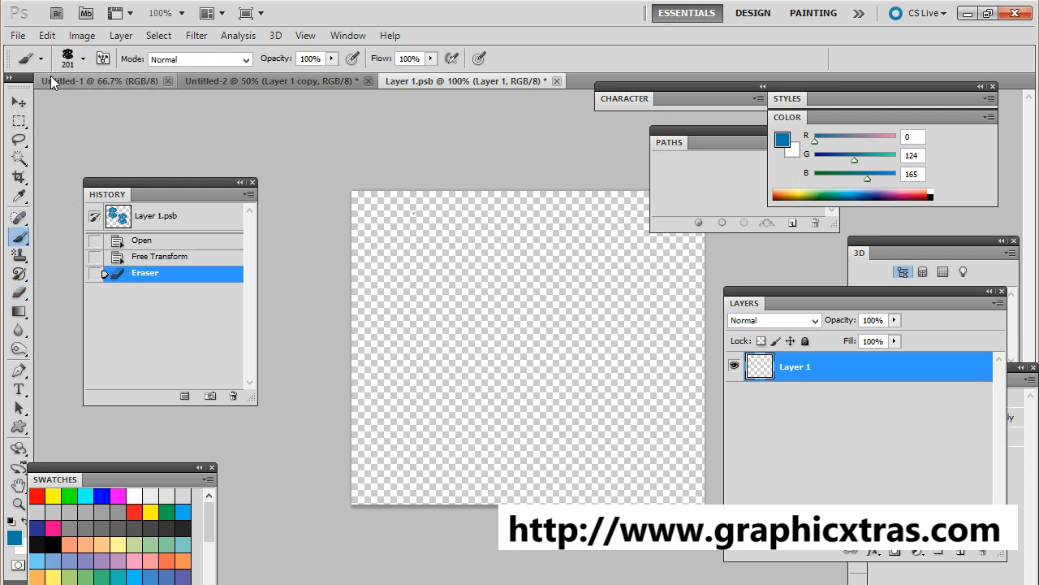
# Stamp a blue star and an offset black star in Layer 1.psb, then close it.
pyautogui.click(84, 59)
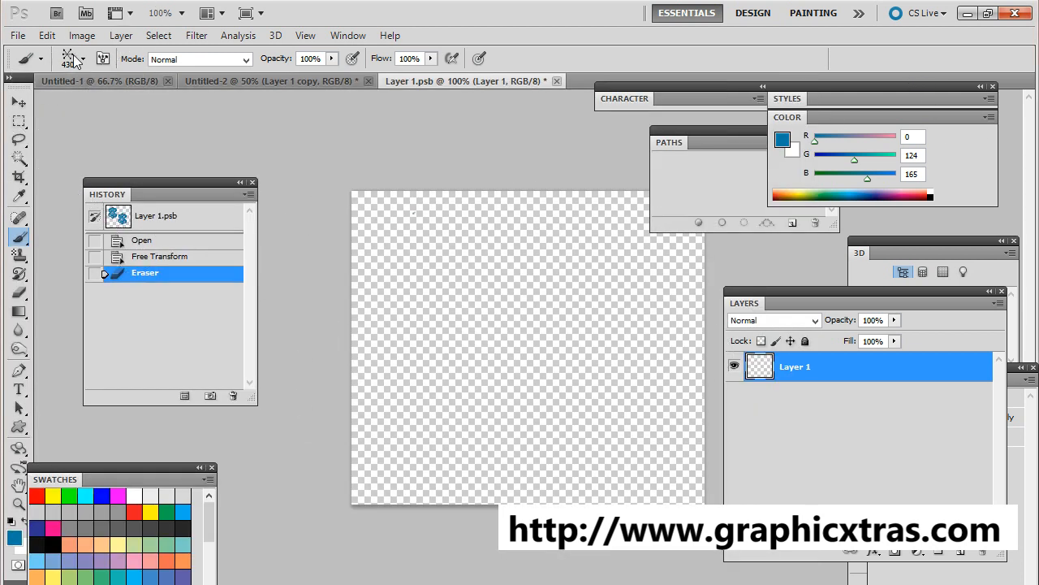
pyautogui.click(85, 59)
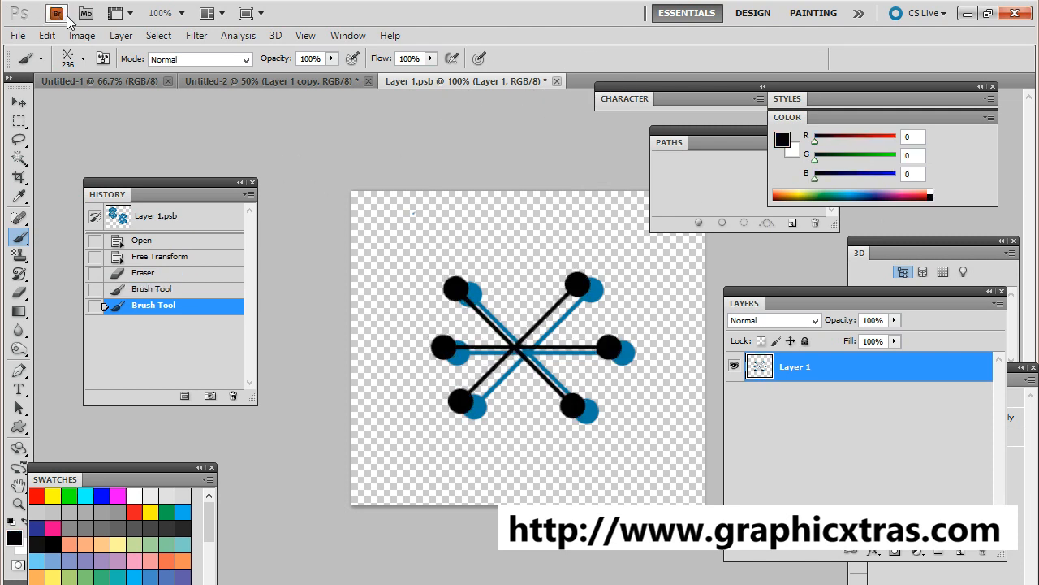
pyautogui.click(557, 81)
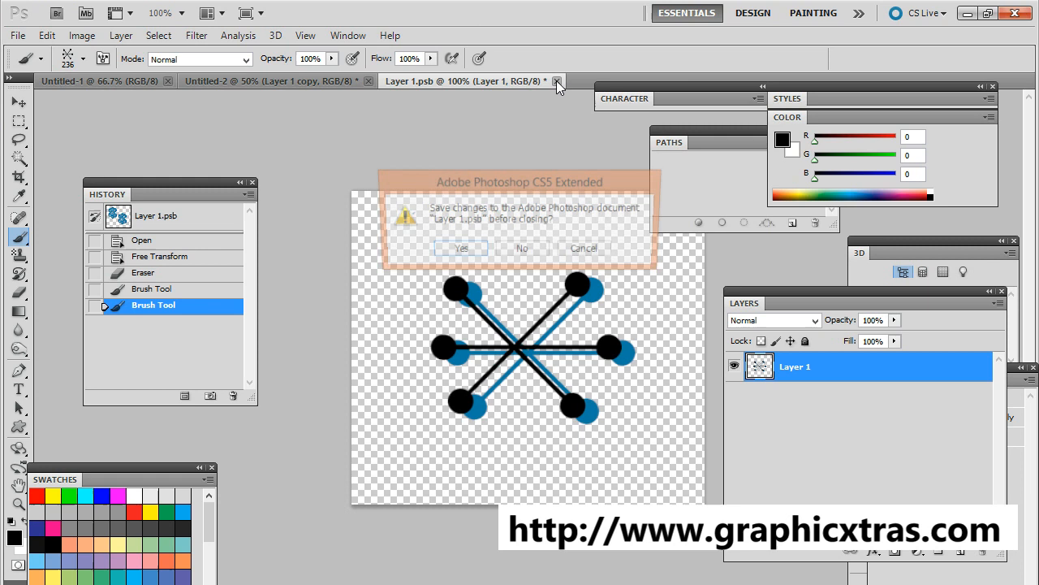
# Save the star design to update all copies, then drag the middle copy upward.
pyautogui.click(521, 247)
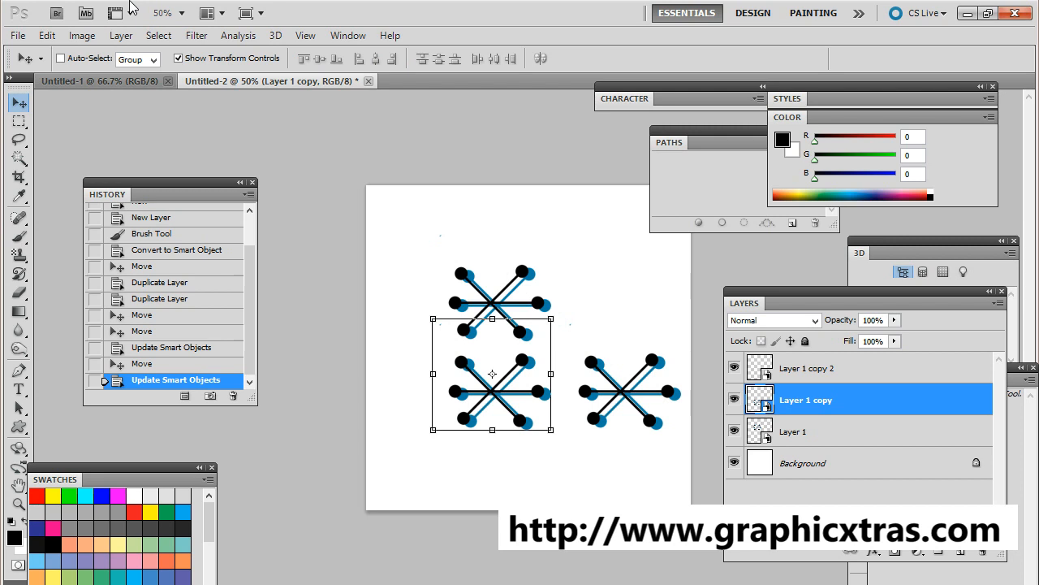
pyautogui.moveTo(855, 577)
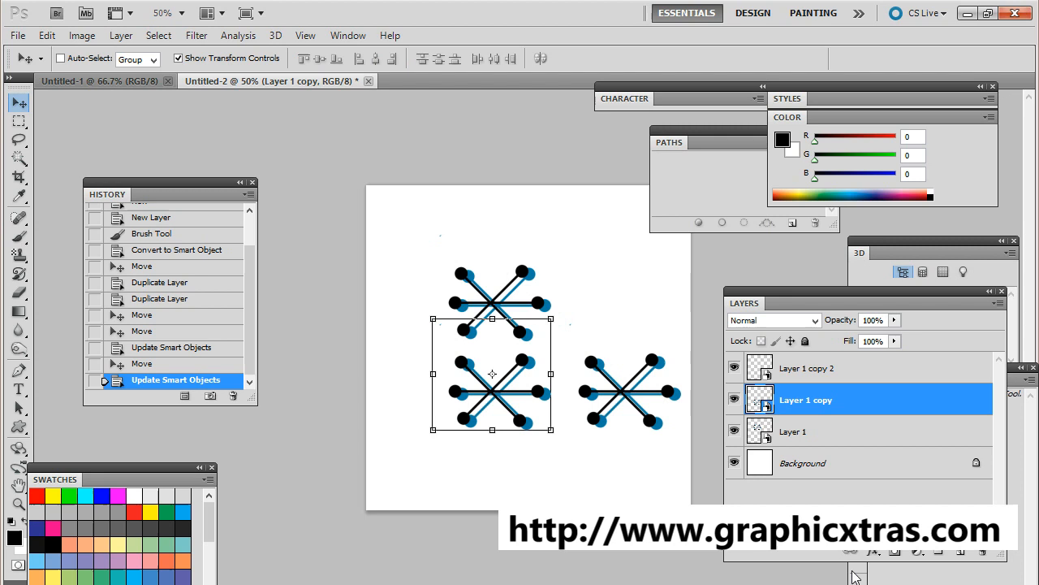
pyautogui.moveTo(474, 360)
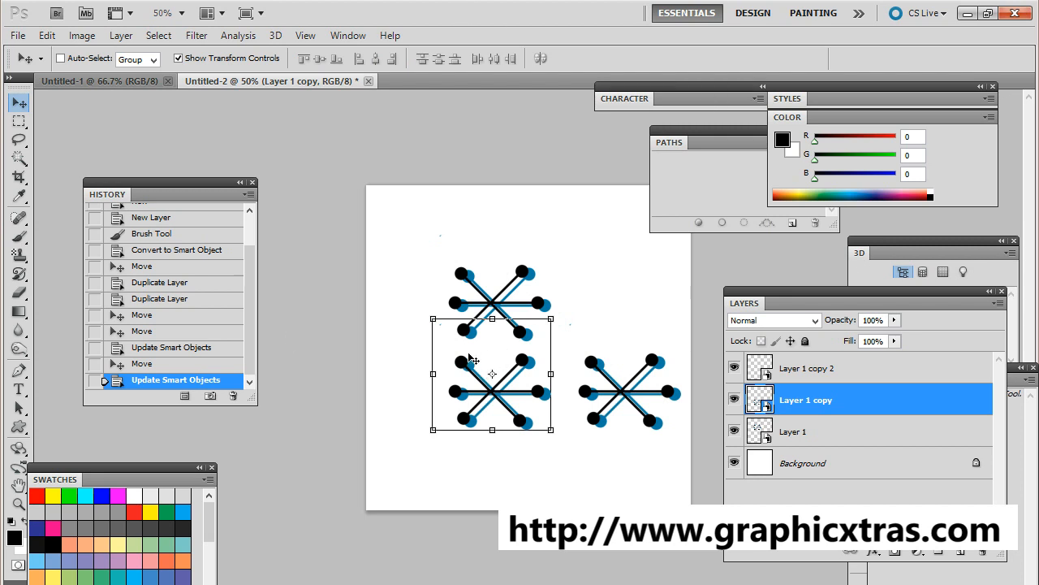
pyautogui.moveTo(441, 340)
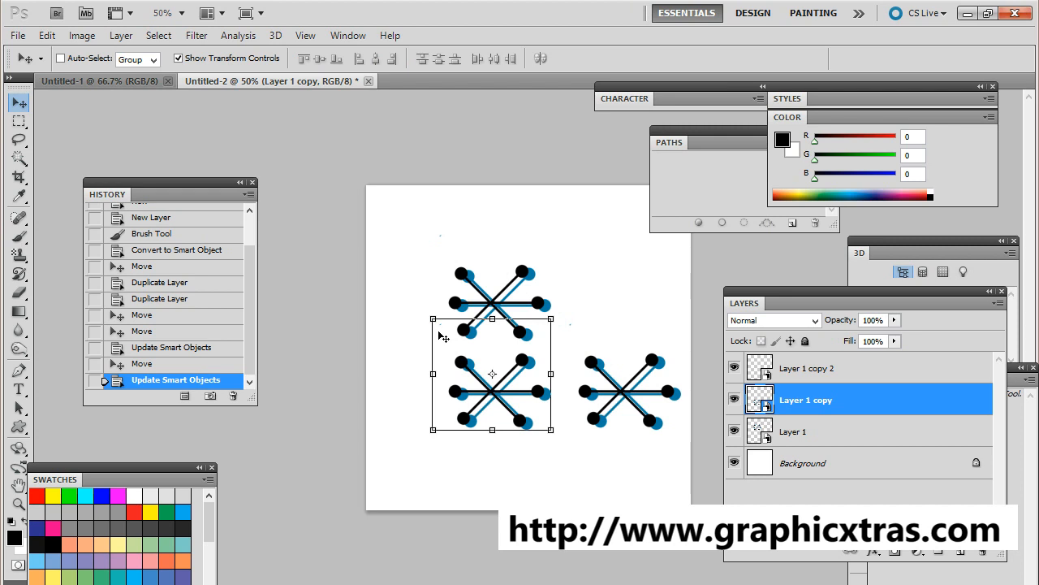
pyautogui.moveTo(872, 463)
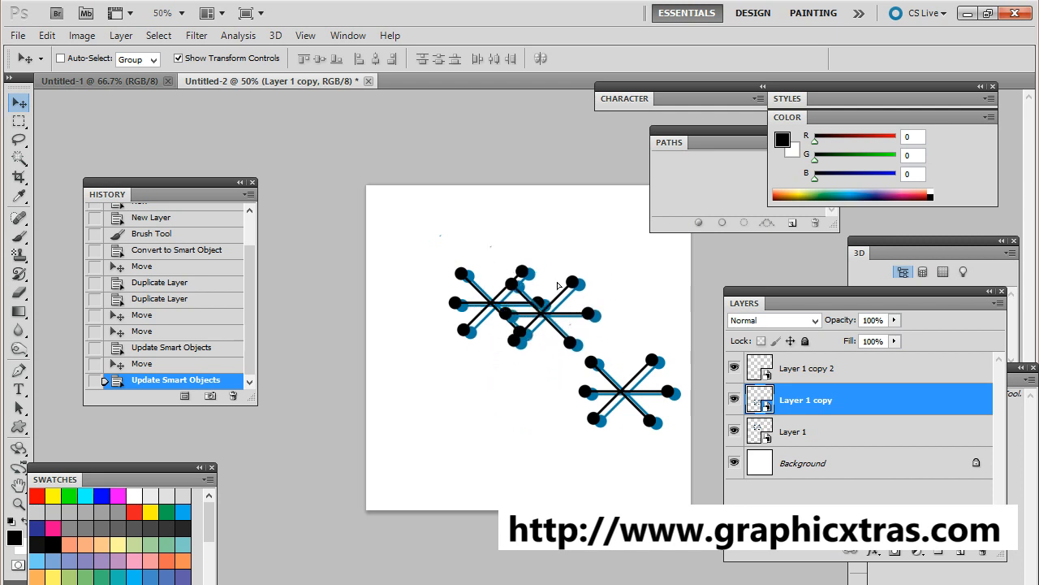
pyautogui.moveTo(519, 313); pyautogui.dragTo(542, 239)
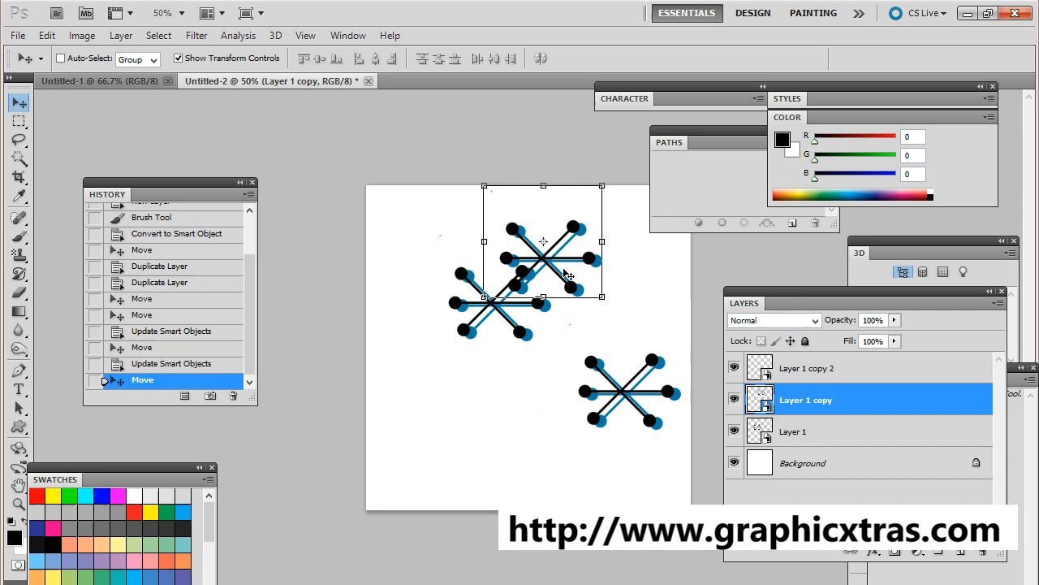